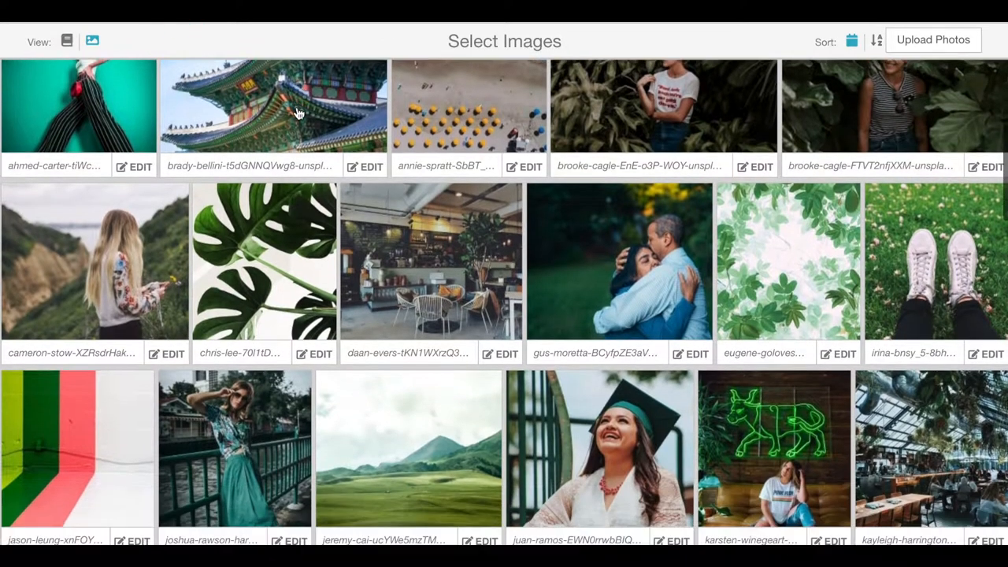
Bring the woman-among-plants photo into the editor and begin a 3x4 locked crop.
{"action": "scroll", "scroll_direction": "down", "scroll_amount": 3}
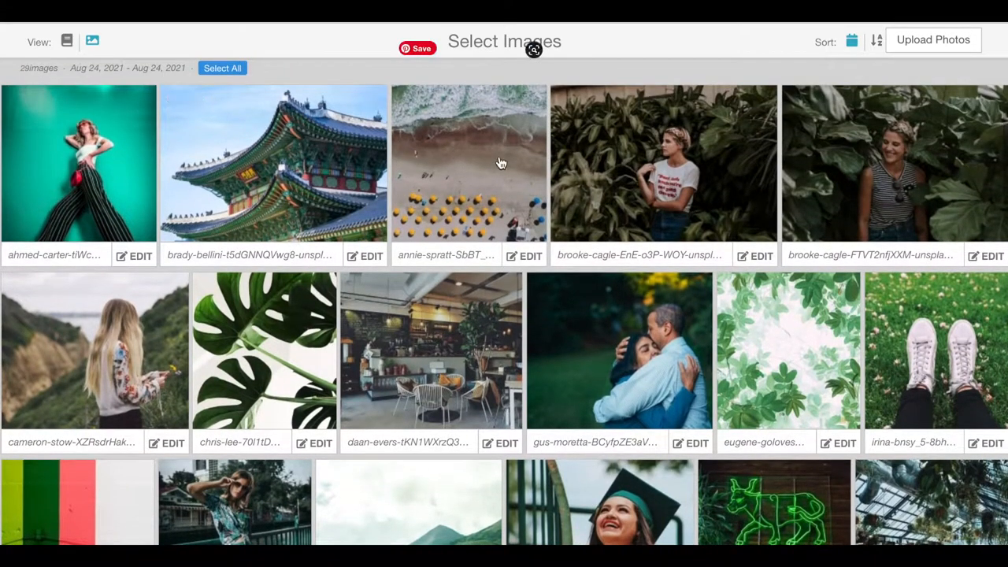
{"action": "mouse_move", "coordinate": [755, 255]}
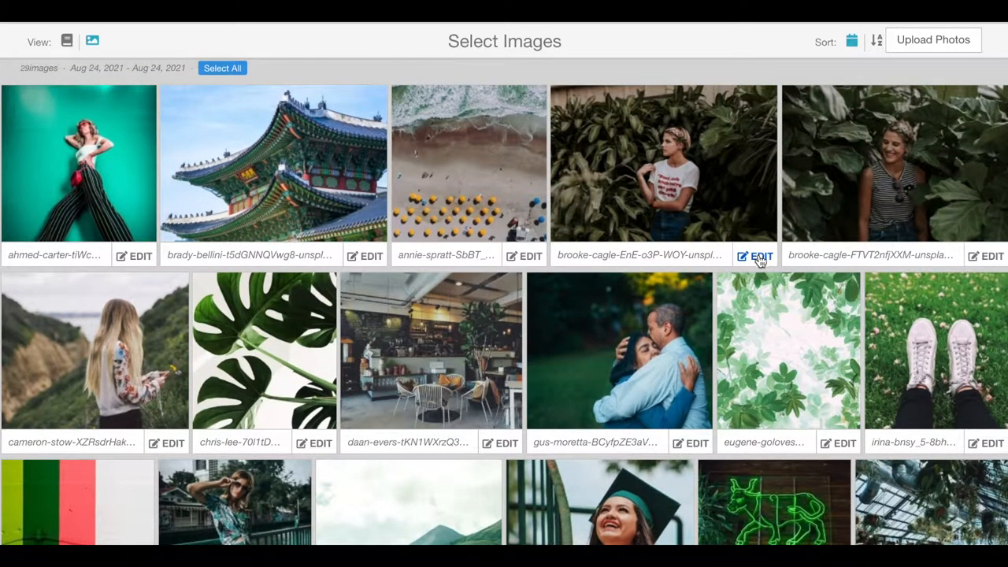
{"action": "left_click", "coordinate": [752, 255]}
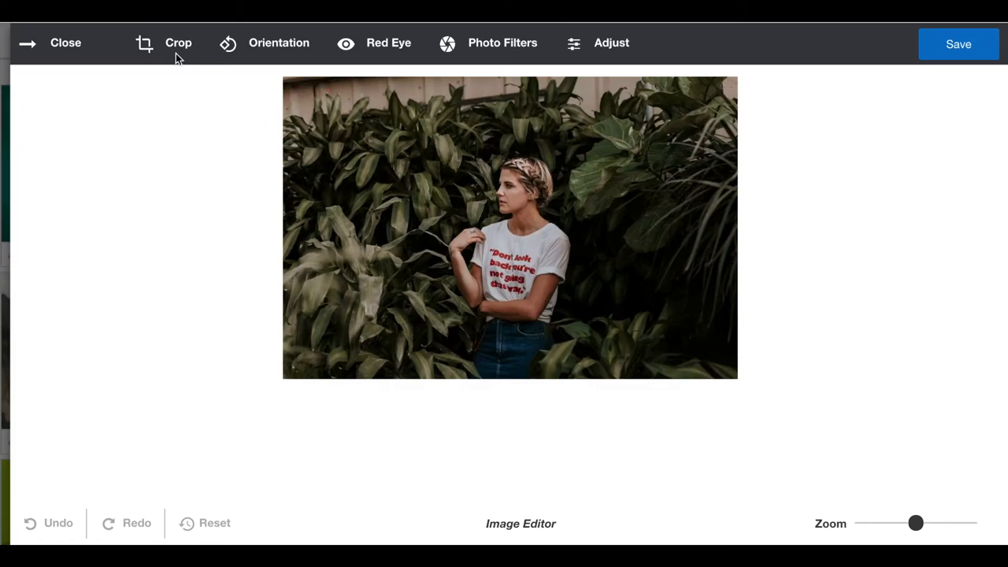
{"action": "left_click", "coordinate": [177, 43]}
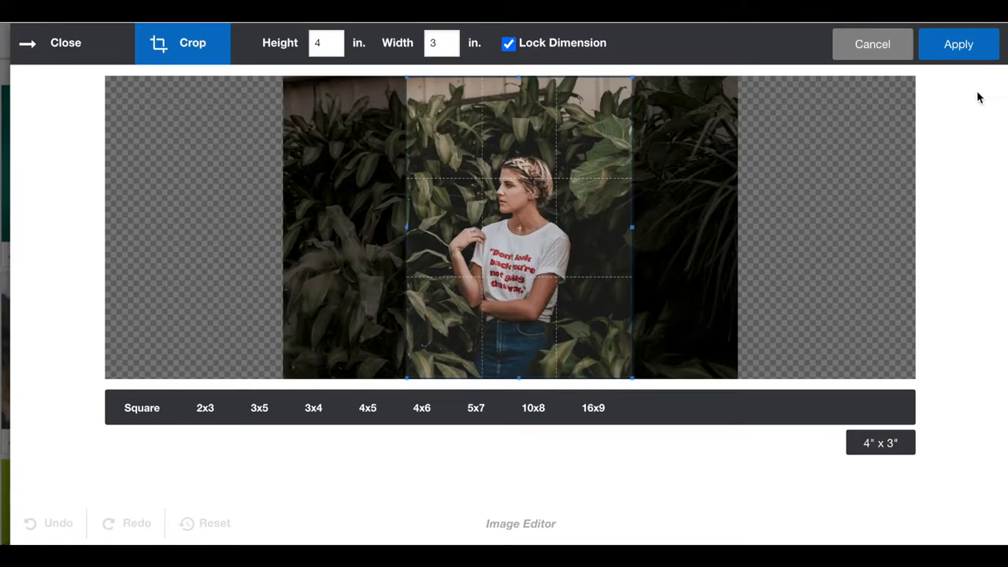
Commit the 3x4 crop and save the result as a copy alongside the original.
{"action": "left_click", "coordinate": [957, 44]}
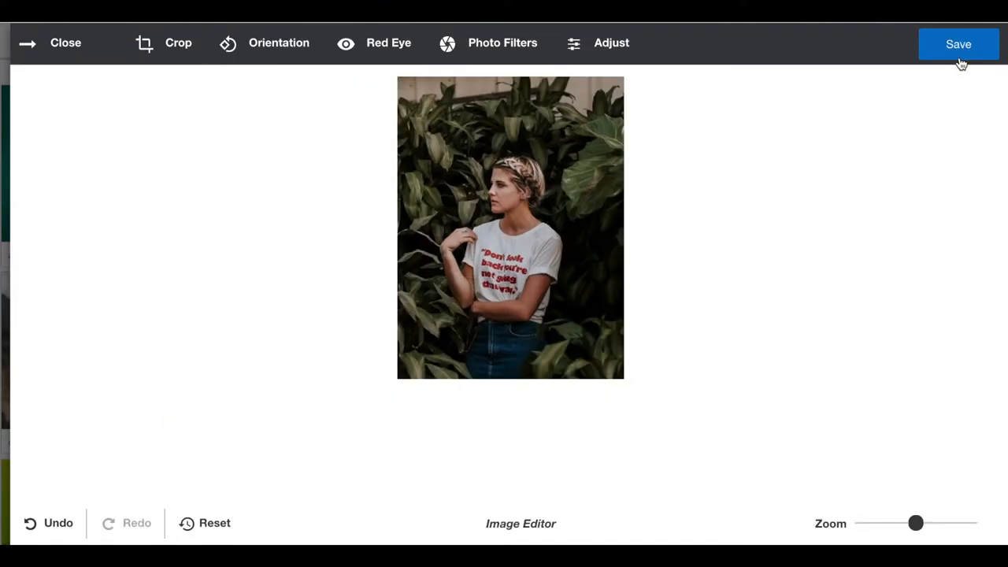
{"action": "left_click", "coordinate": [957, 44]}
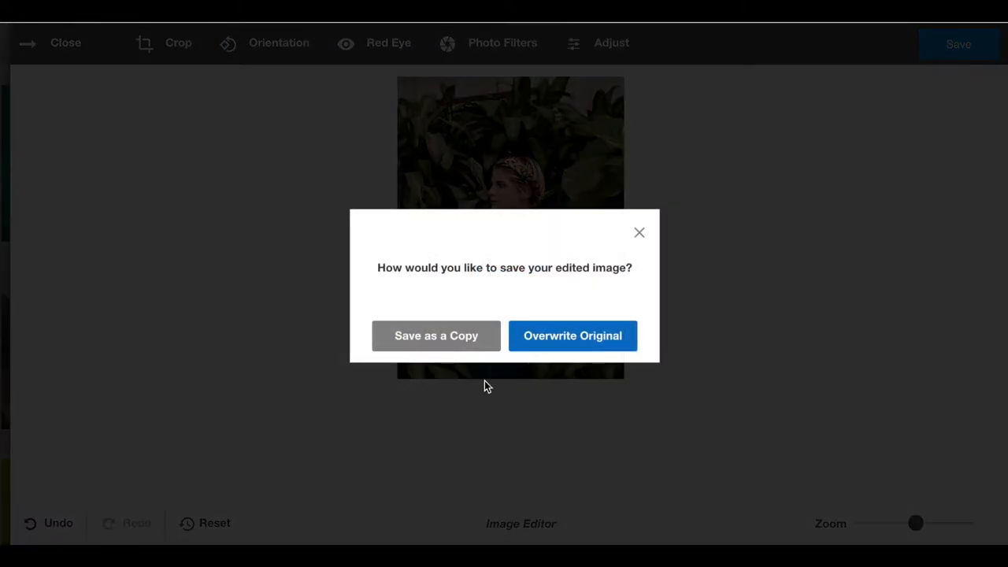
{"action": "left_click", "coordinate": [437, 336]}
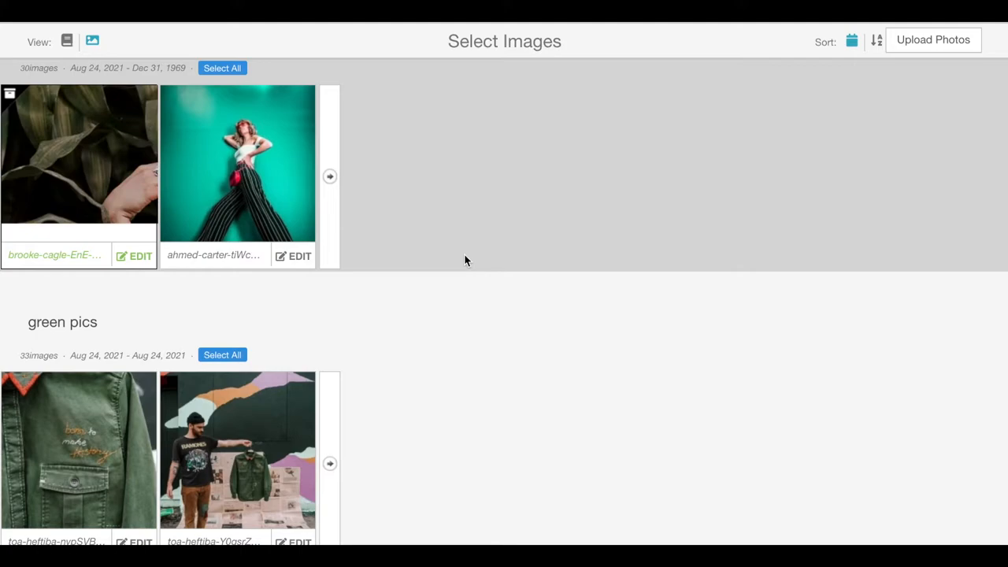
Select the cropped copy in the album so it is ready for a print order.
{"action": "scroll", "scroll_direction": "down", "scroll_amount": 3}
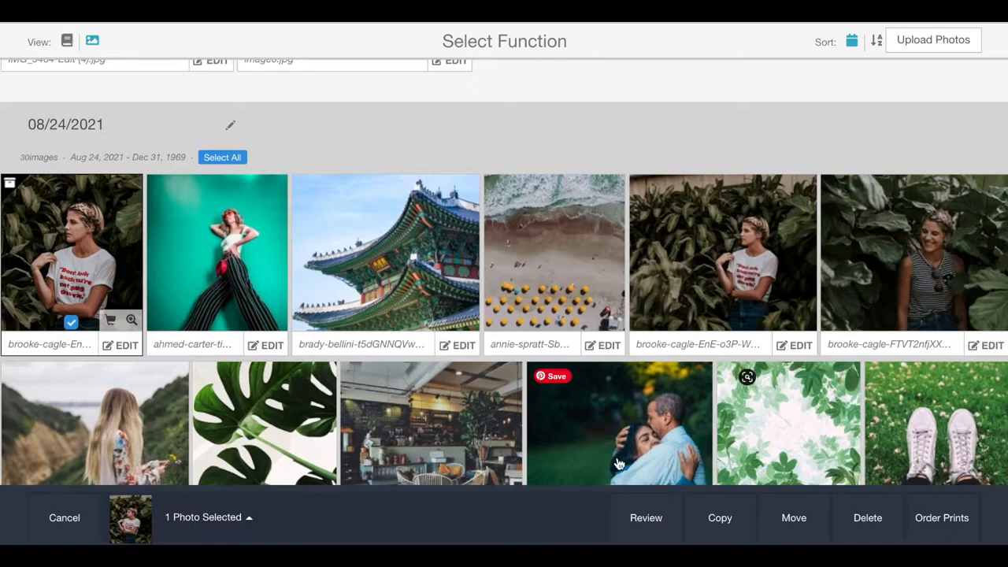
{"action": "left_click", "coordinate": [941, 516]}
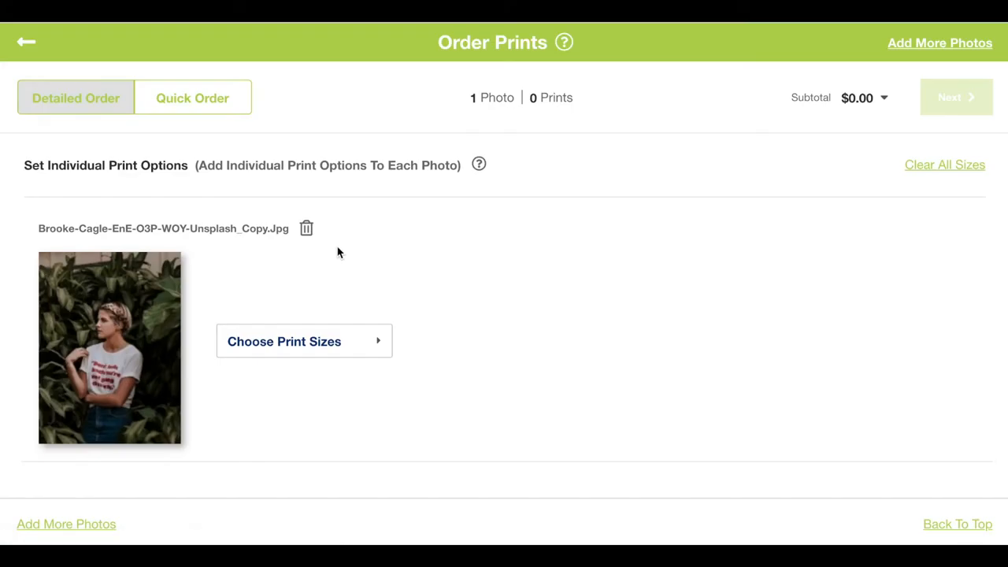
Add a 3x4 Photographic Print, quantity 1, for the cropped copy (subtotal $0.24).
{"action": "left_click", "coordinate": [302, 340]}
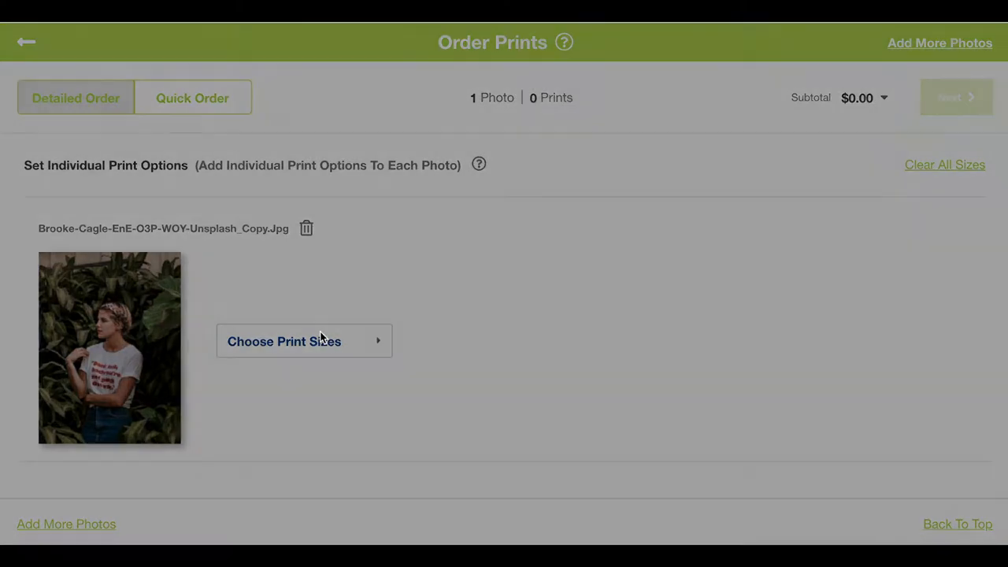
{"action": "left_click", "coordinate": [303, 340]}
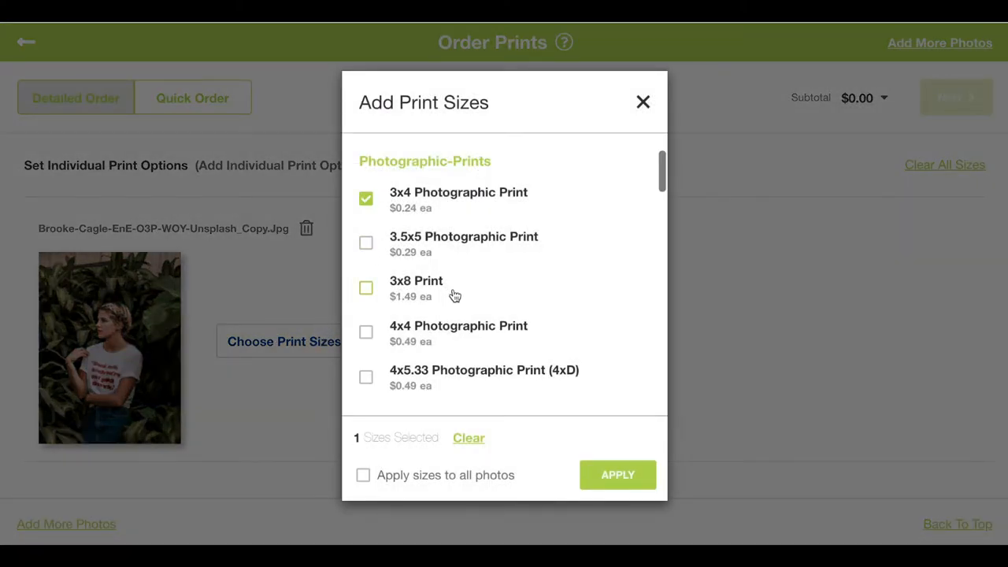
{"action": "left_click", "coordinate": [617, 474]}
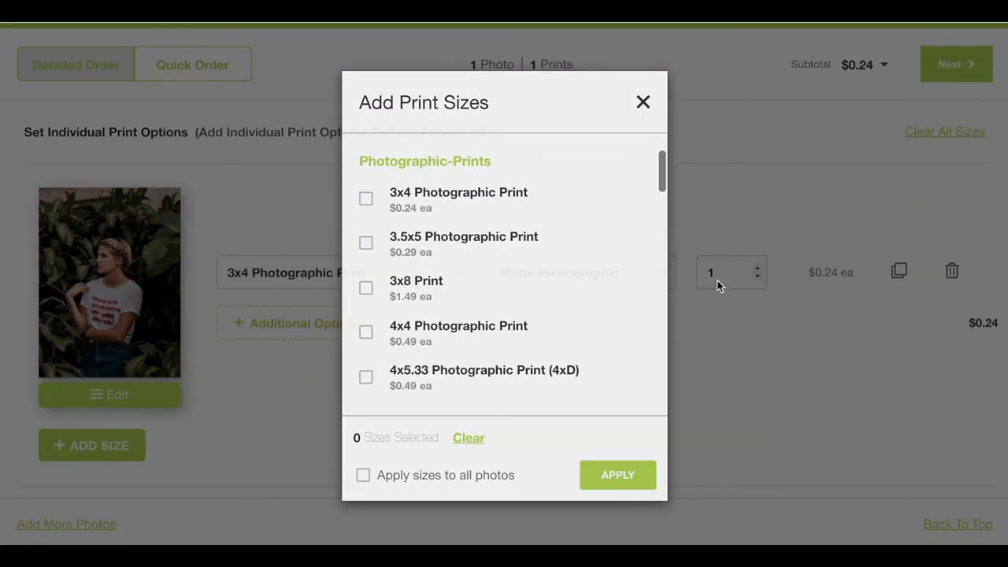
{"action": "left_click", "coordinate": [642, 100]}
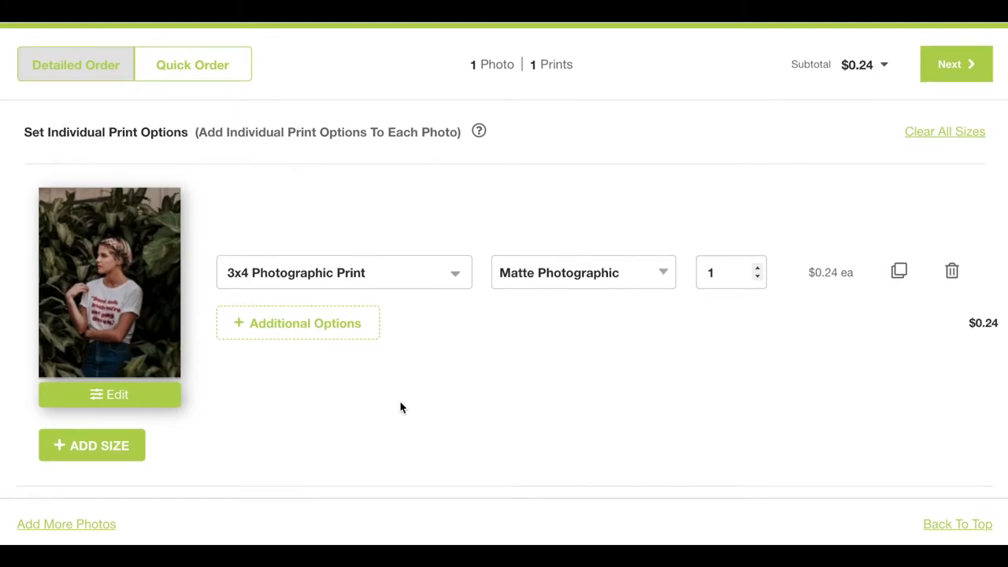
Use Quick Order with a 3x4 print on Matte Photographic paper and proceed to the next step.
{"action": "left_click", "coordinate": [192, 64]}
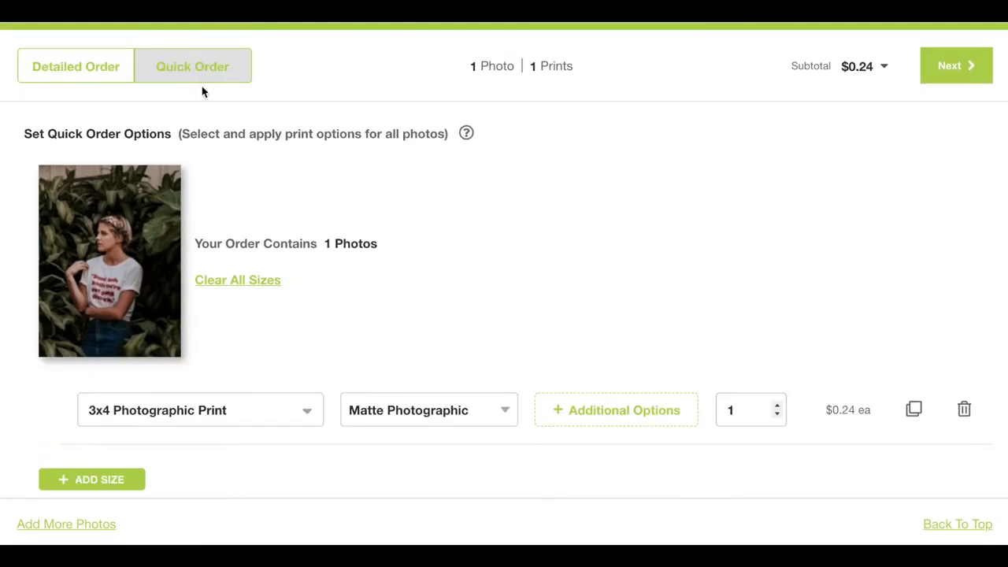
{"action": "mouse_move", "coordinate": [266, 415]}
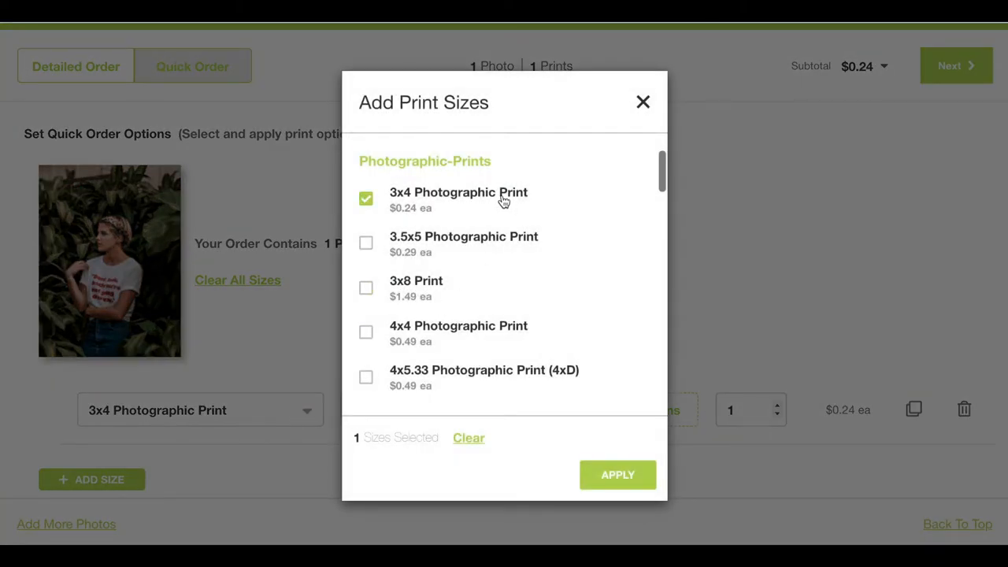
{"action": "left_click", "coordinate": [617, 474]}
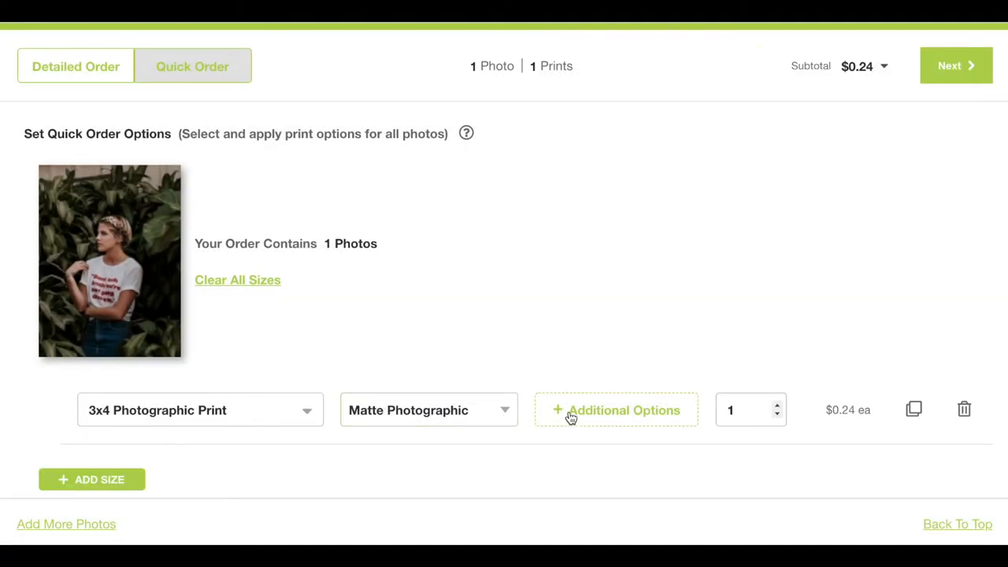
{"action": "left_click", "coordinate": [429, 410]}
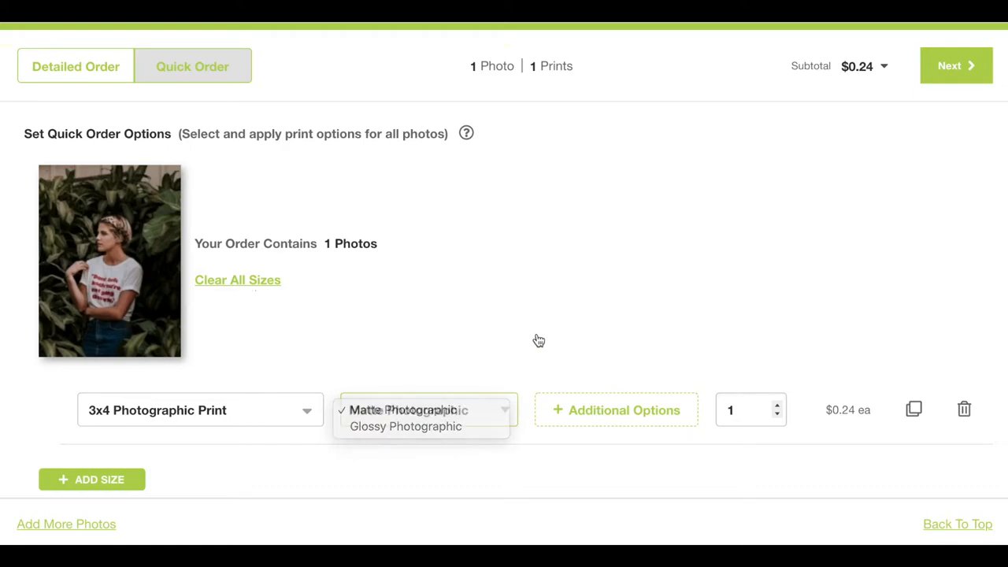
{"action": "left_click", "coordinate": [403, 410]}
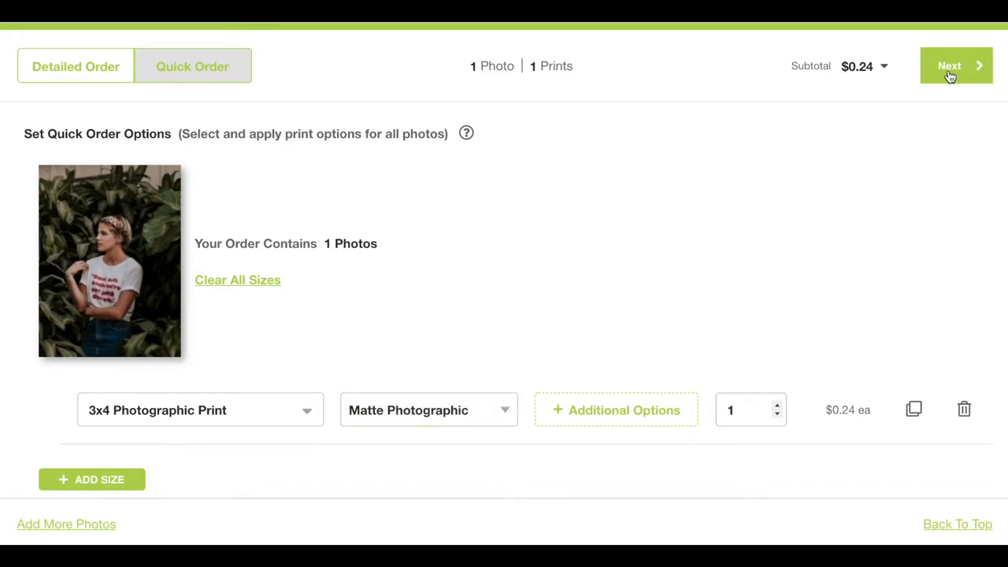
{"action": "left_click", "coordinate": [956, 66]}
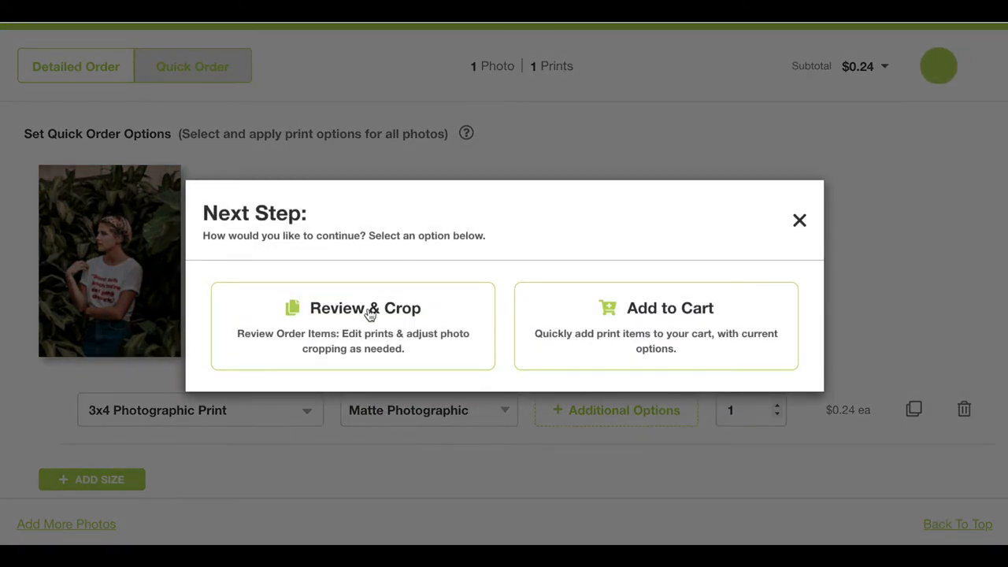
Review the crop thumbnail and place the 3x4 matte print in the cart ($0.24).
{"action": "left_click", "coordinate": [352, 307]}
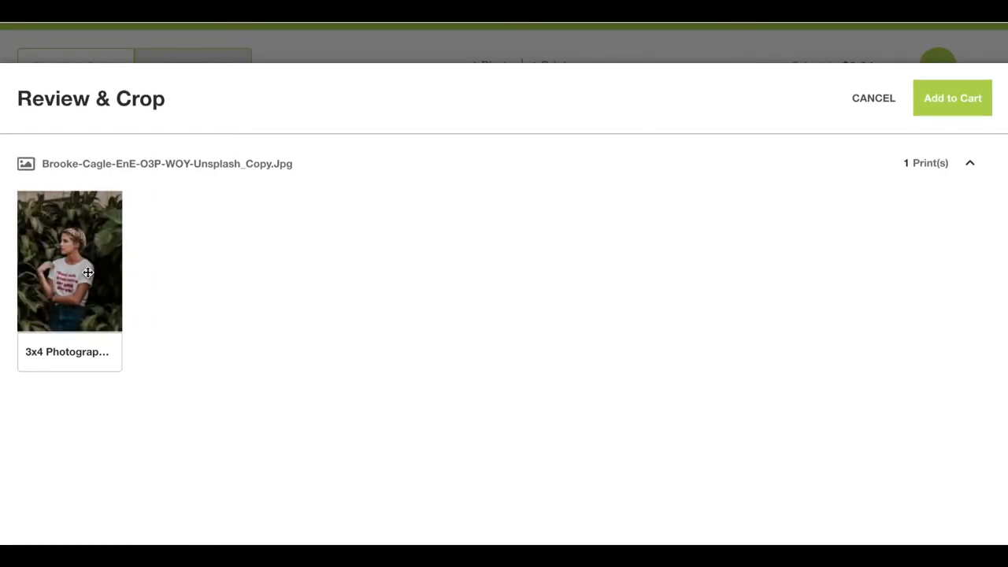
{"action": "mouse_move", "coordinate": [974, 110]}
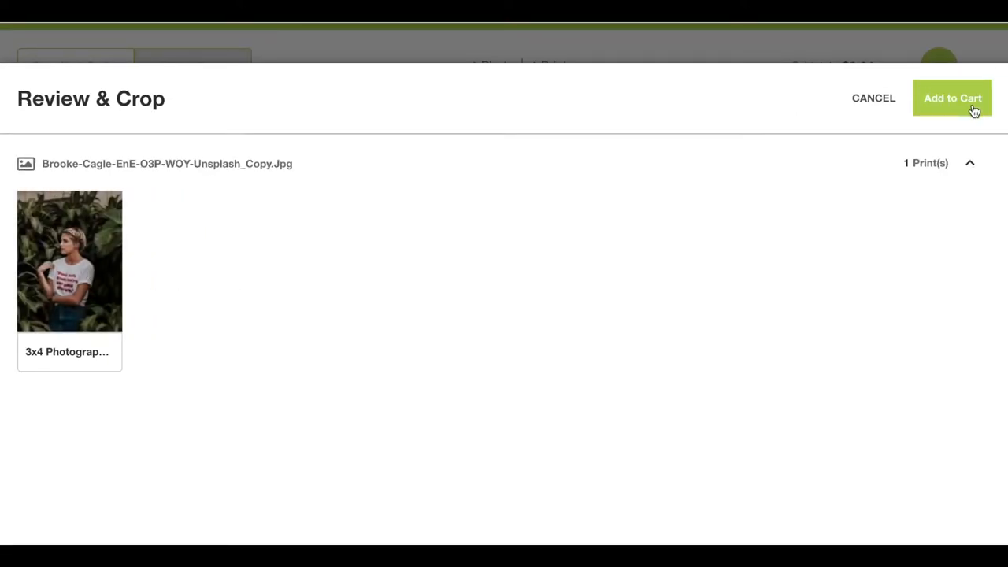
{"action": "left_click", "coordinate": [951, 97]}
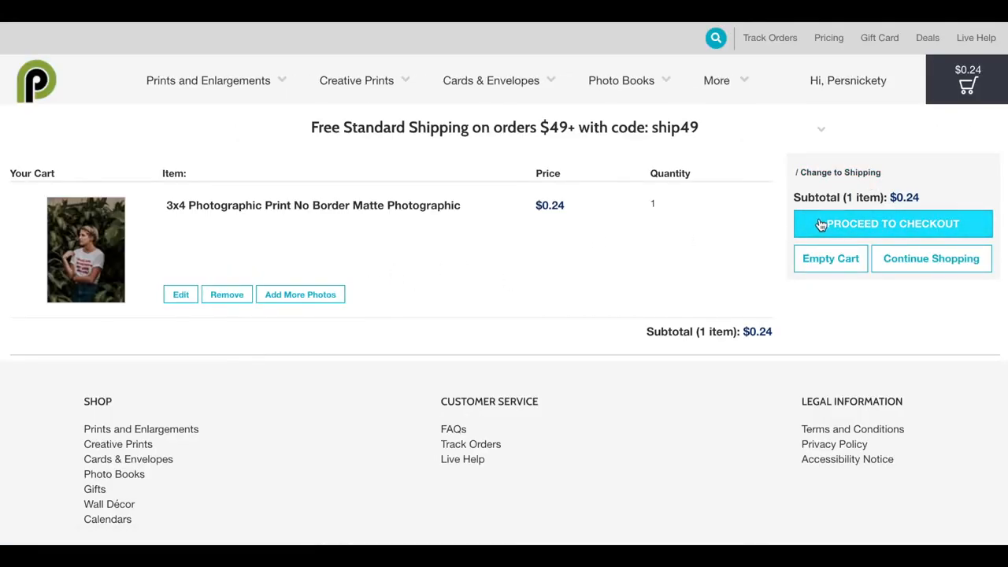
Leave the cart and return to the photo library to pick five photos.
{"action": "left_click", "coordinate": [892, 223]}
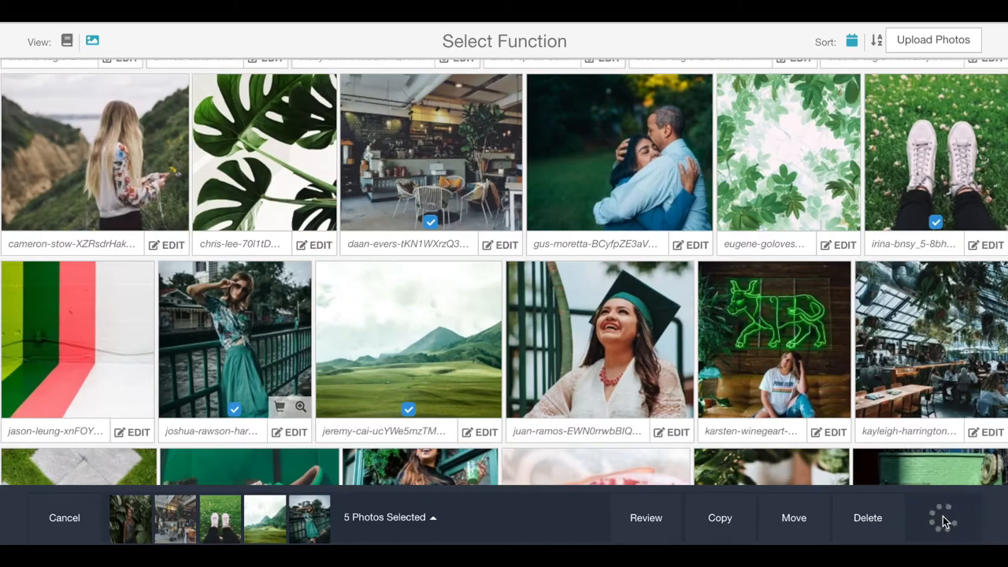
Order prints of the five photos with Pickup In-Store at 190 North Orem Boulevard.
{"action": "left_click", "coordinate": [942, 516]}
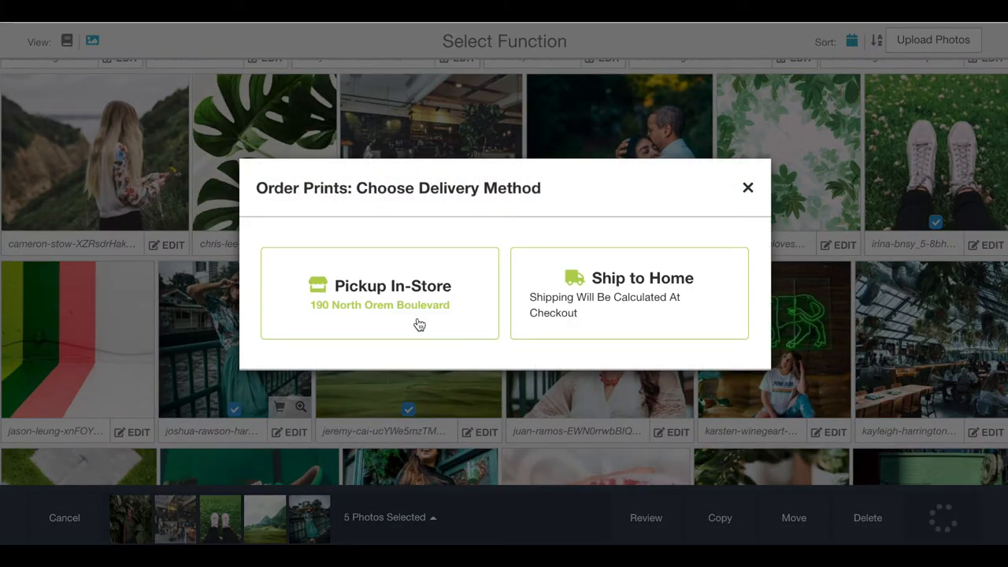
{"action": "left_click", "coordinate": [380, 292]}
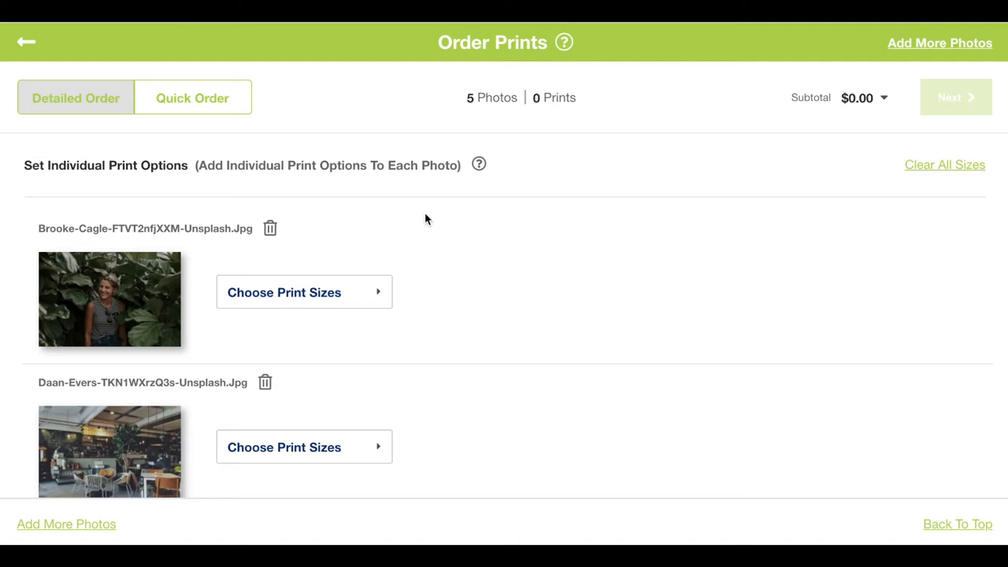
Quick Order a 3x4 Photographic Print for all five photos and go to Review & Crop ($1.20).
{"action": "left_click", "coordinate": [192, 98]}
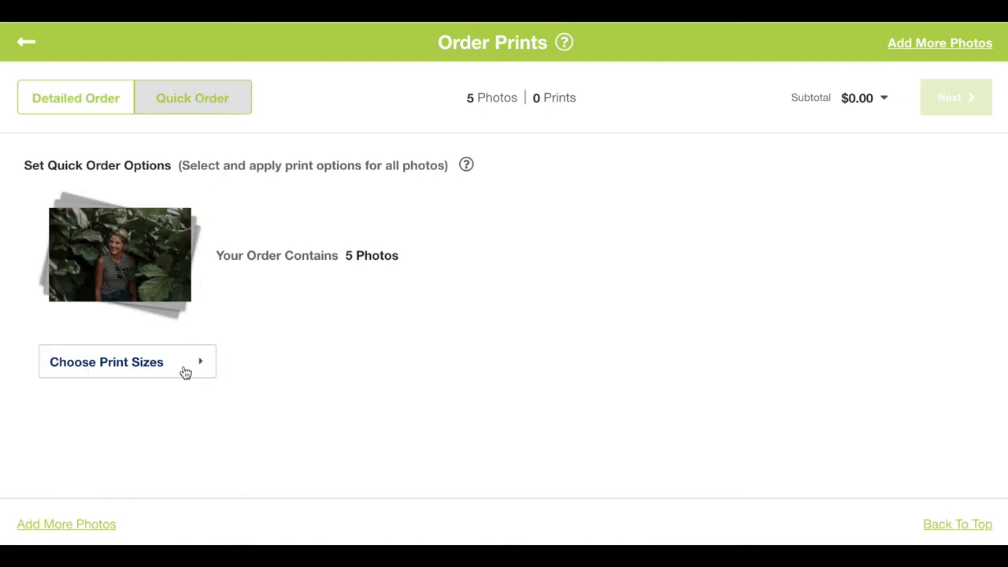
{"action": "left_click", "coordinate": [107, 360]}
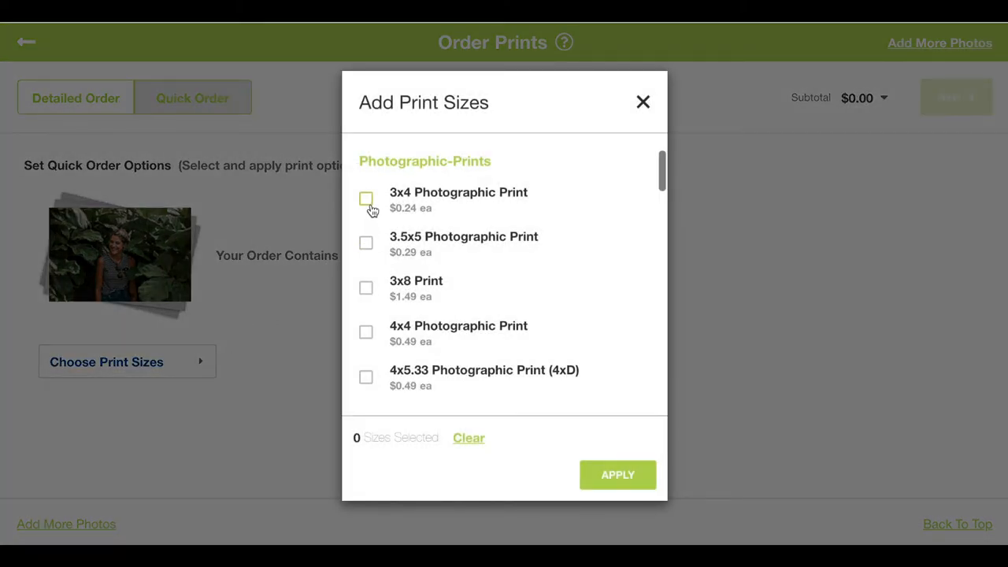
{"action": "left_click", "coordinate": [617, 474]}
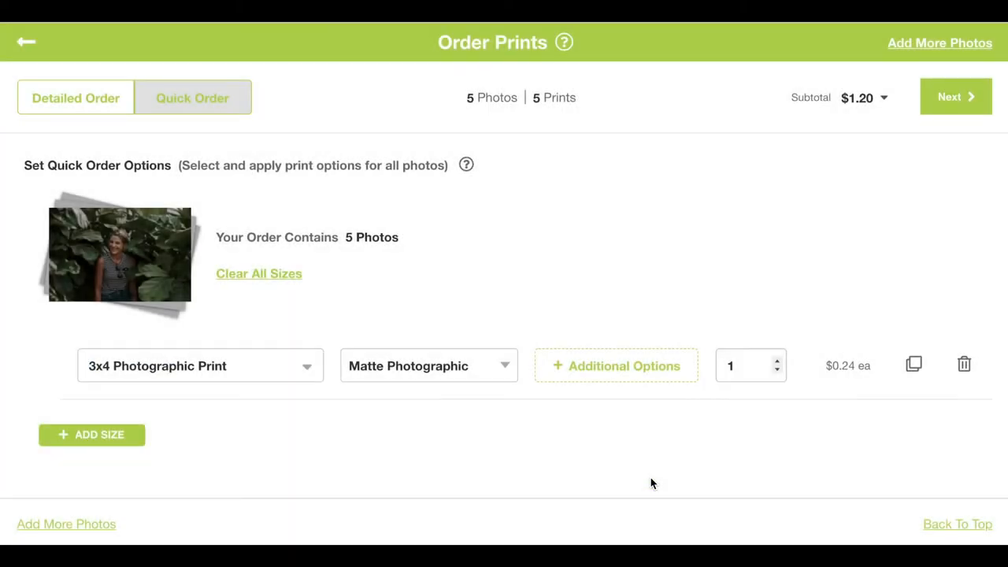
{"action": "mouse_move", "coordinate": [510, 432]}
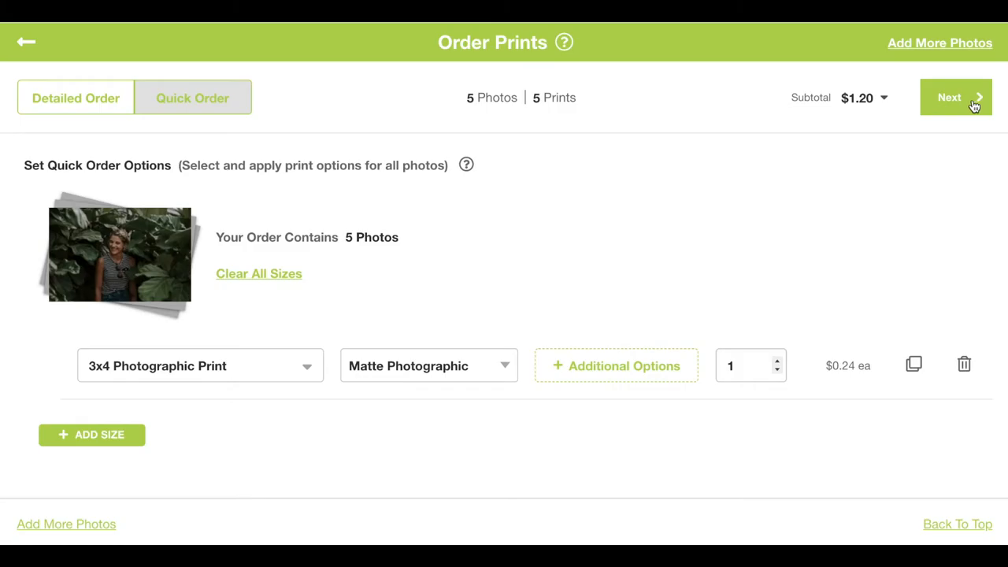
{"action": "left_click", "coordinate": [954, 98]}
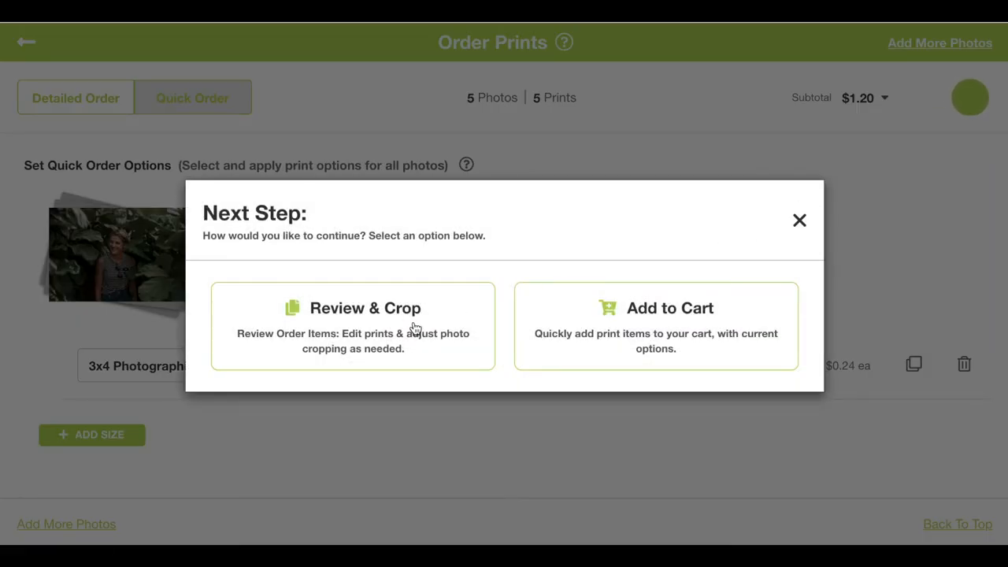
{"action": "left_click", "coordinate": [352, 324]}
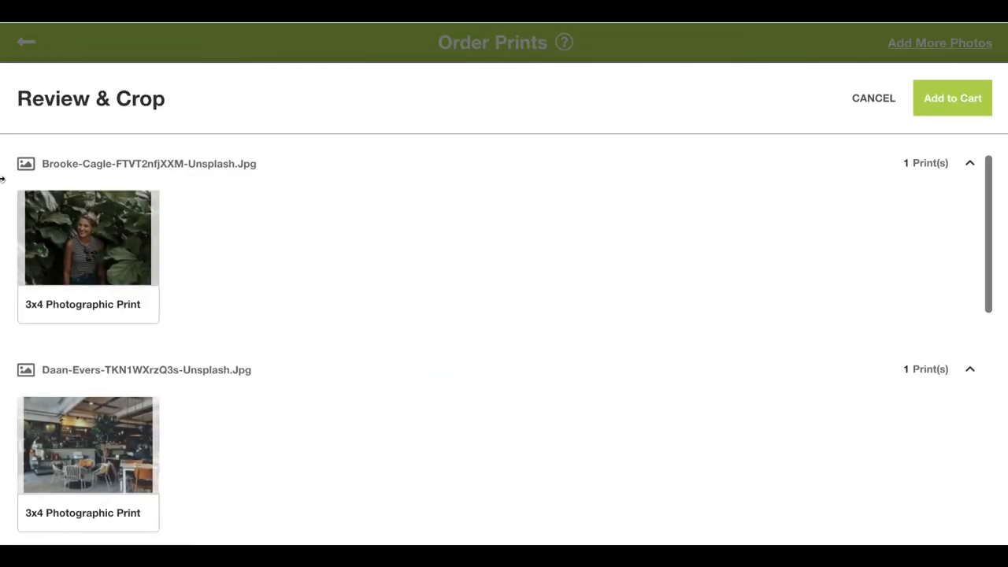
{"action": "mouse_move", "coordinate": [98, 269]}
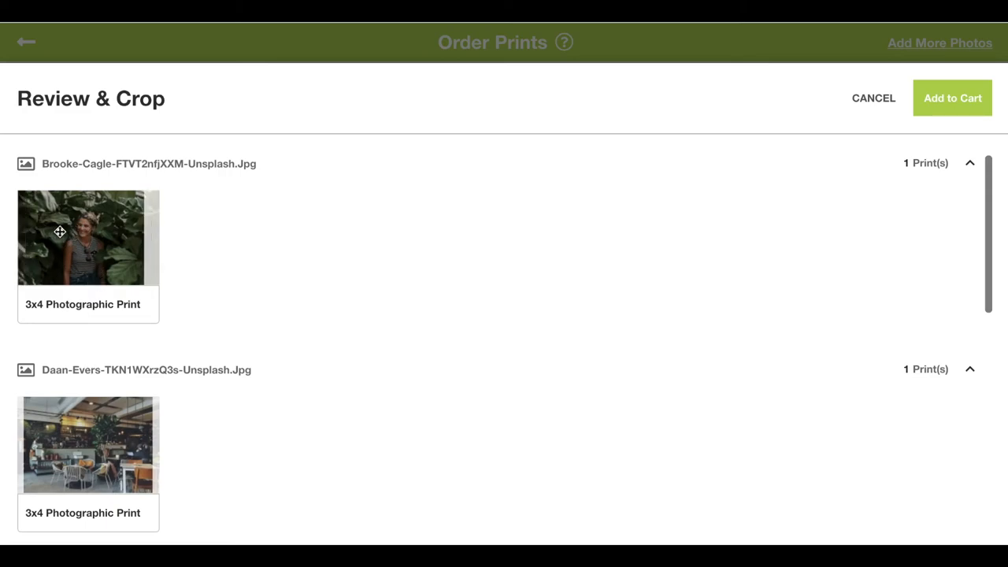
Check each of the five 3x4 crops in the list and add all prints to the cart.
{"action": "scroll", "scroll_direction": "down", "scroll_amount": 3}
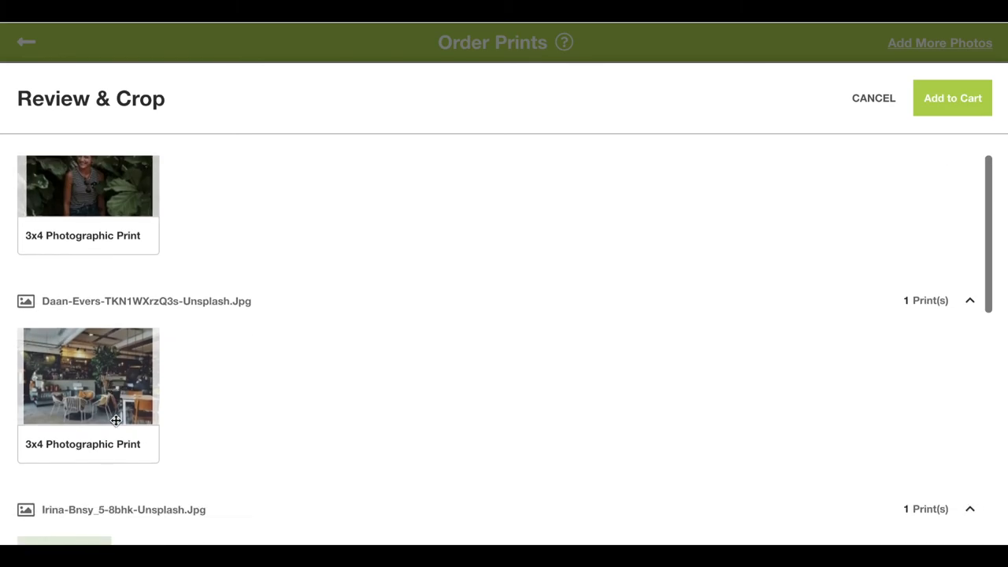
{"action": "scroll", "scroll_direction": "down", "scroll_amount": 3}
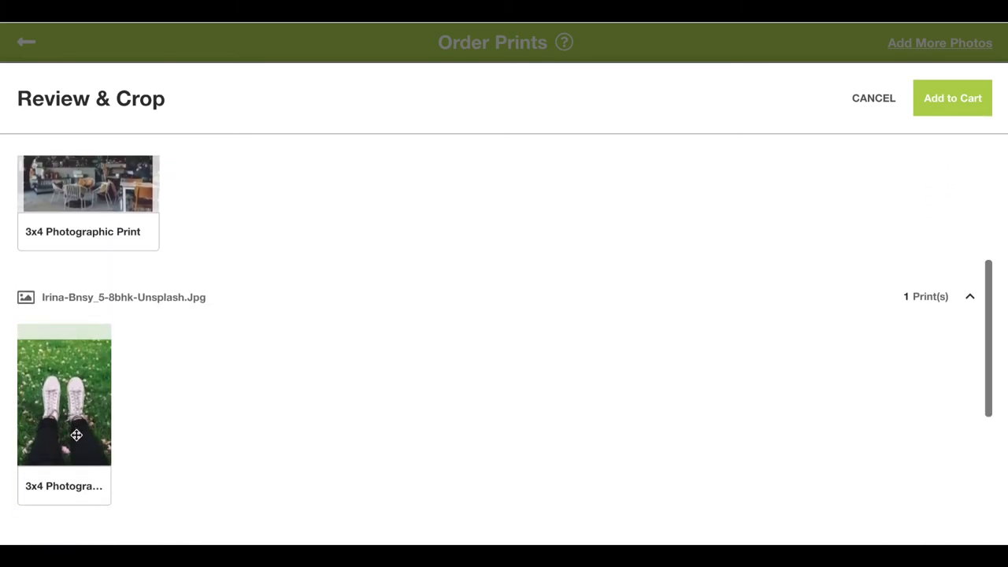
{"action": "scroll", "scroll_direction": "down", "scroll_amount": 3}
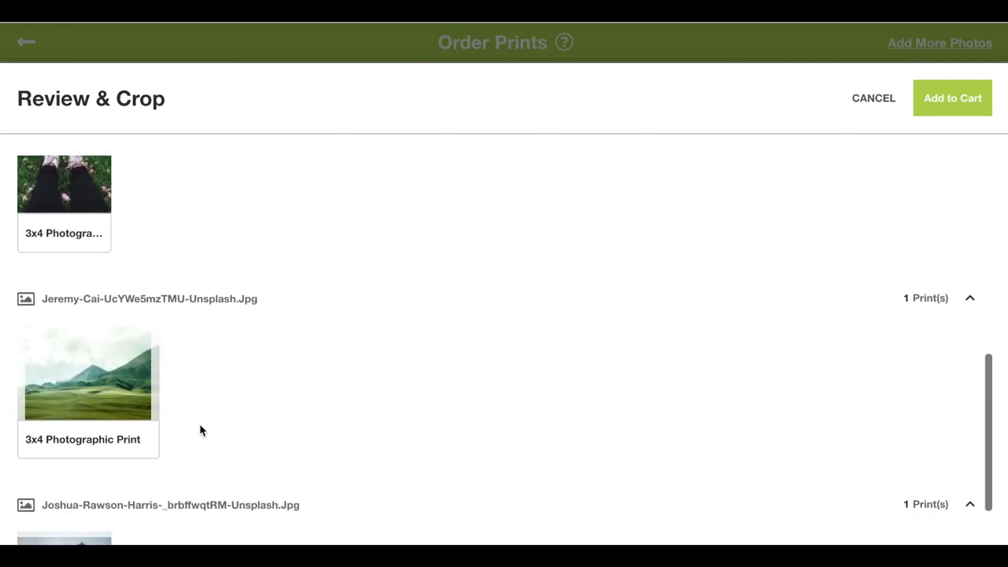
{"action": "scroll", "scroll_direction": "down", "scroll_amount": 3}
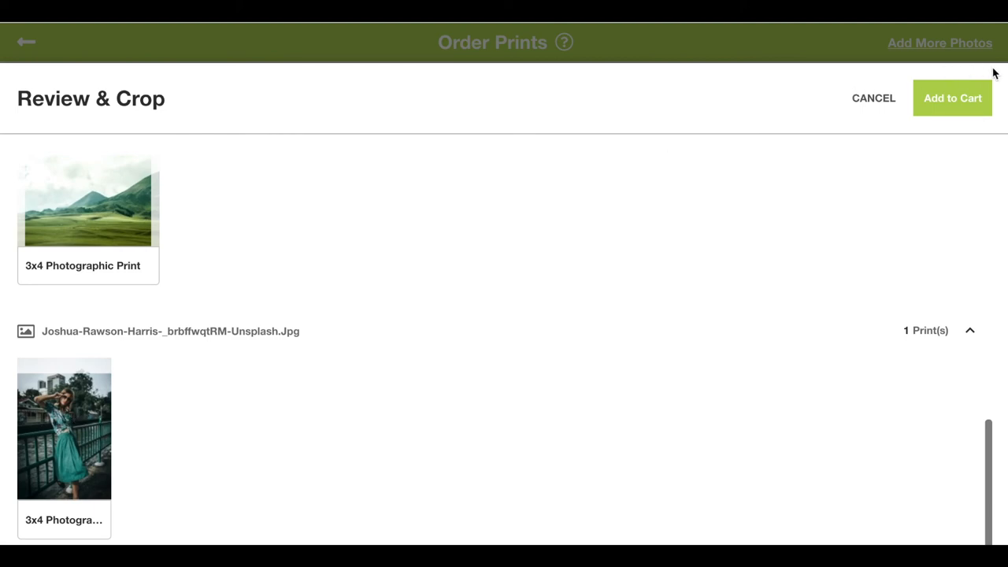
{"action": "left_click", "coordinate": [951, 97]}
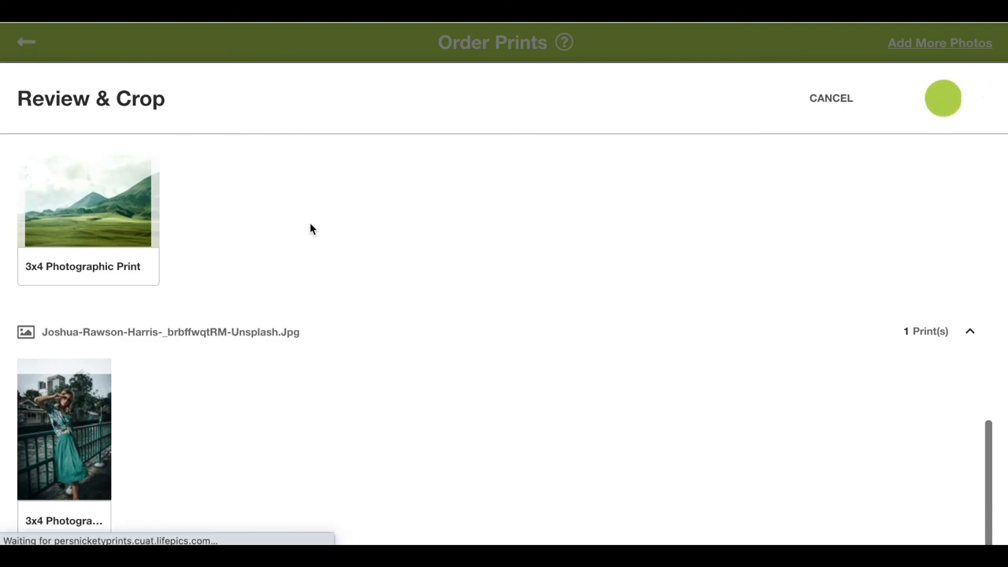